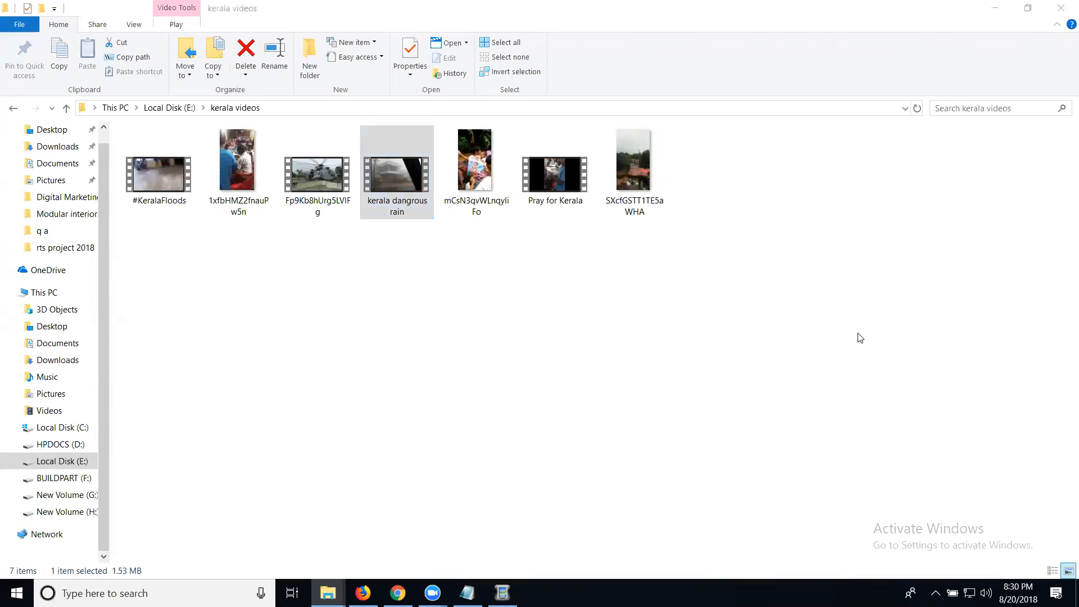
mouse_move(426, 223)
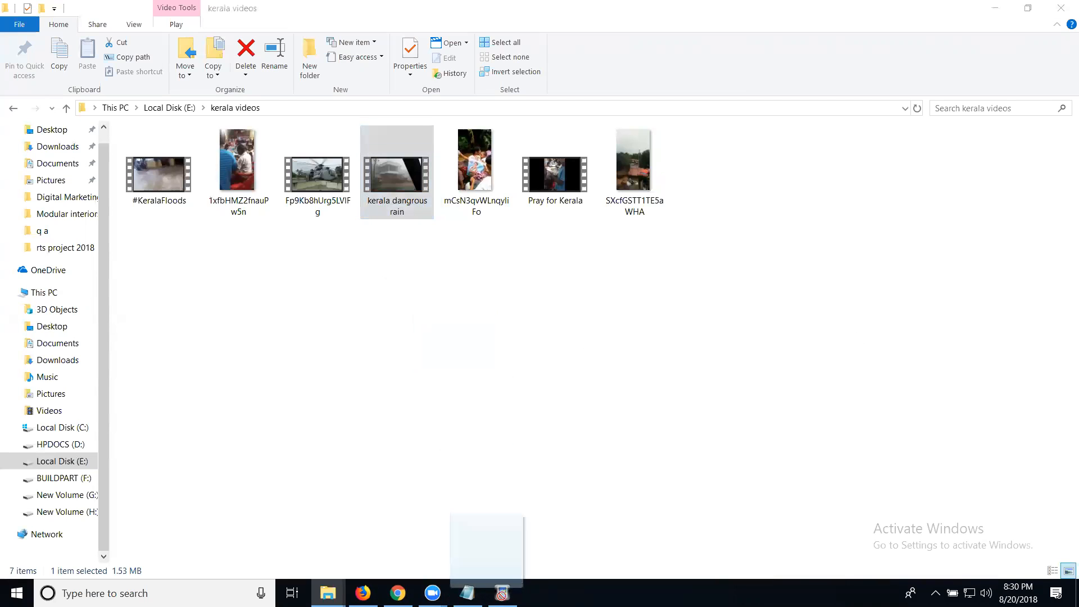
- Drop the 'kerala dangrous rain' clip into Easy Video Maker and add it to the Video Line
left_click(502, 593)
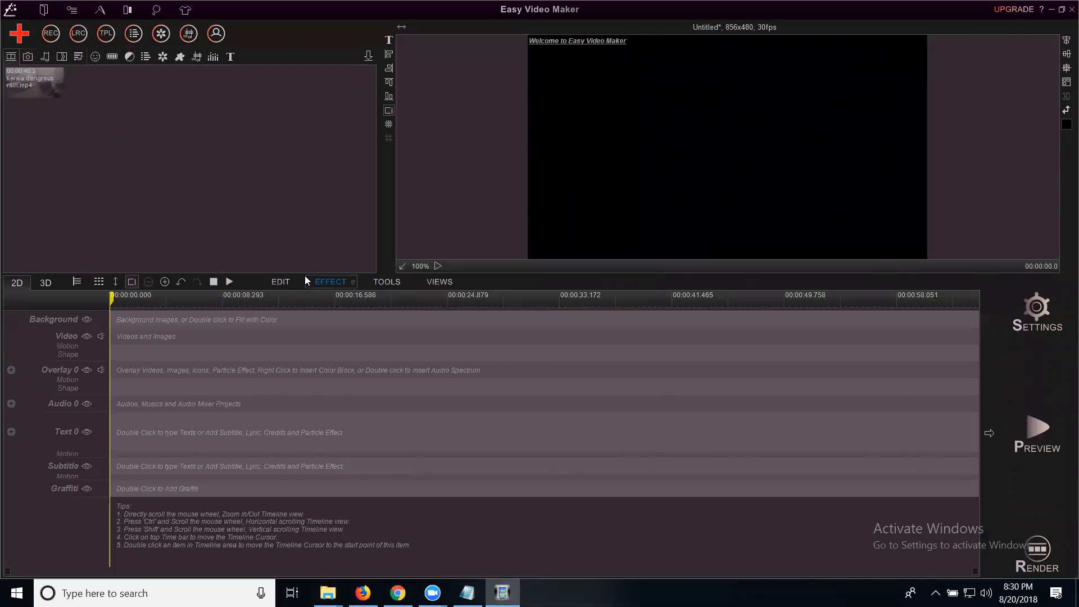
mouse_move(29, 96)
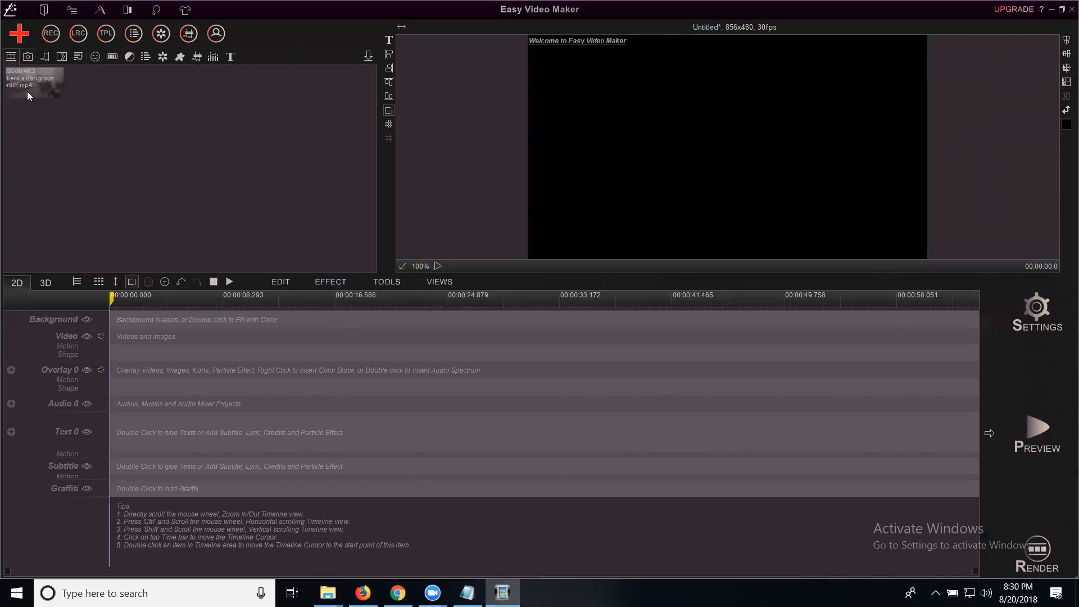
right_click(31, 84)
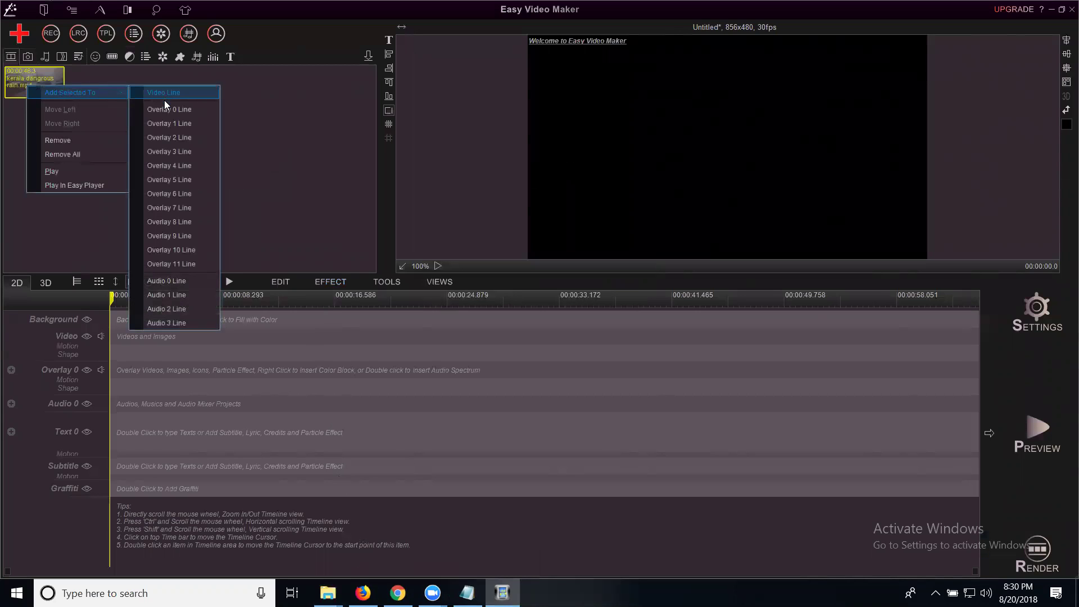
left_click(164, 92)
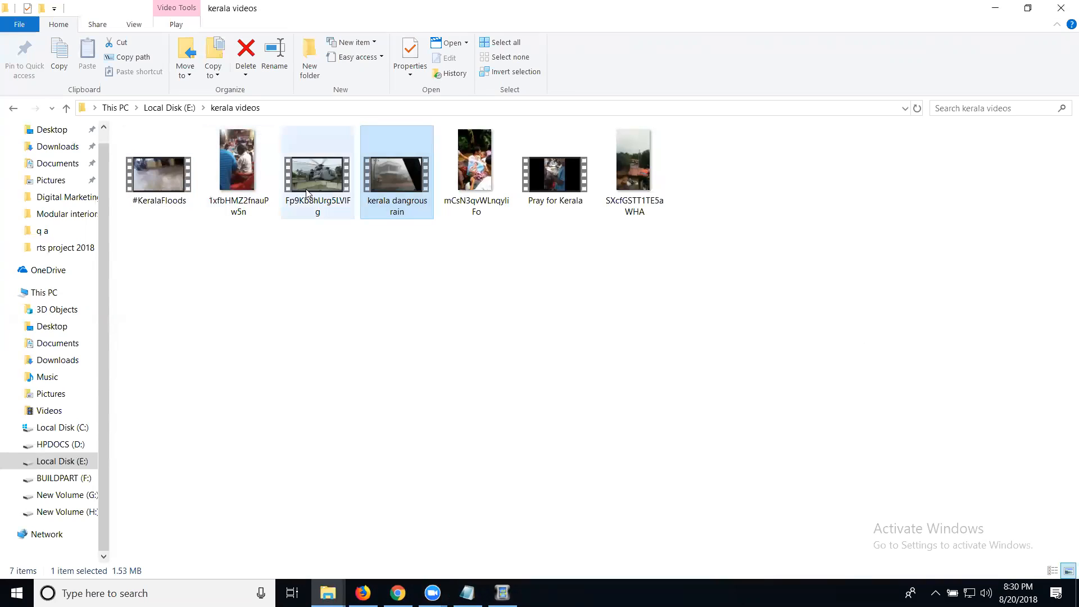
mouse_move(329, 222)
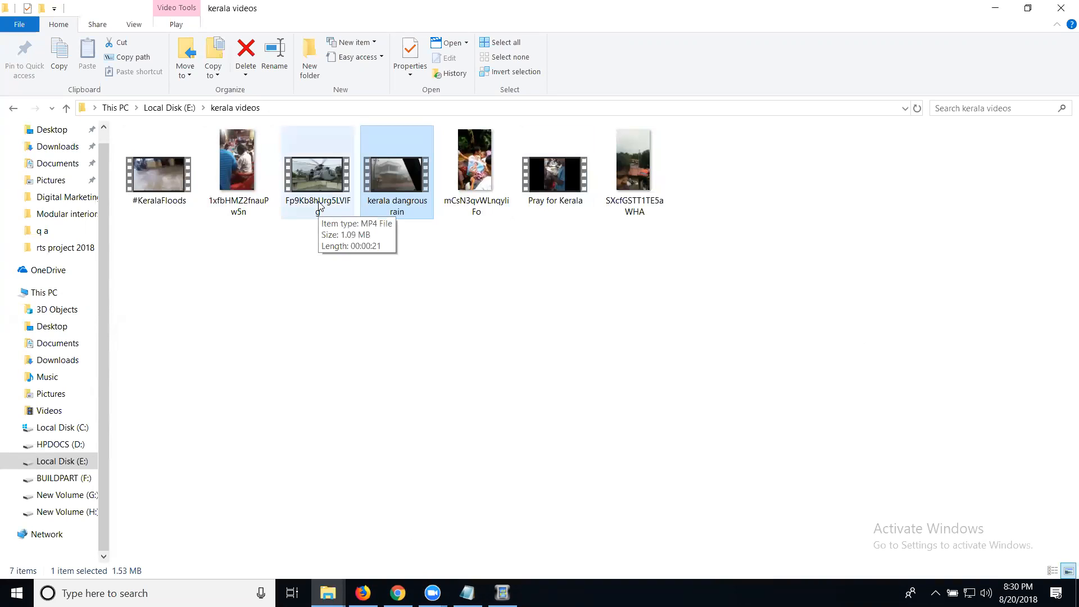
mouse_move(319, 193)
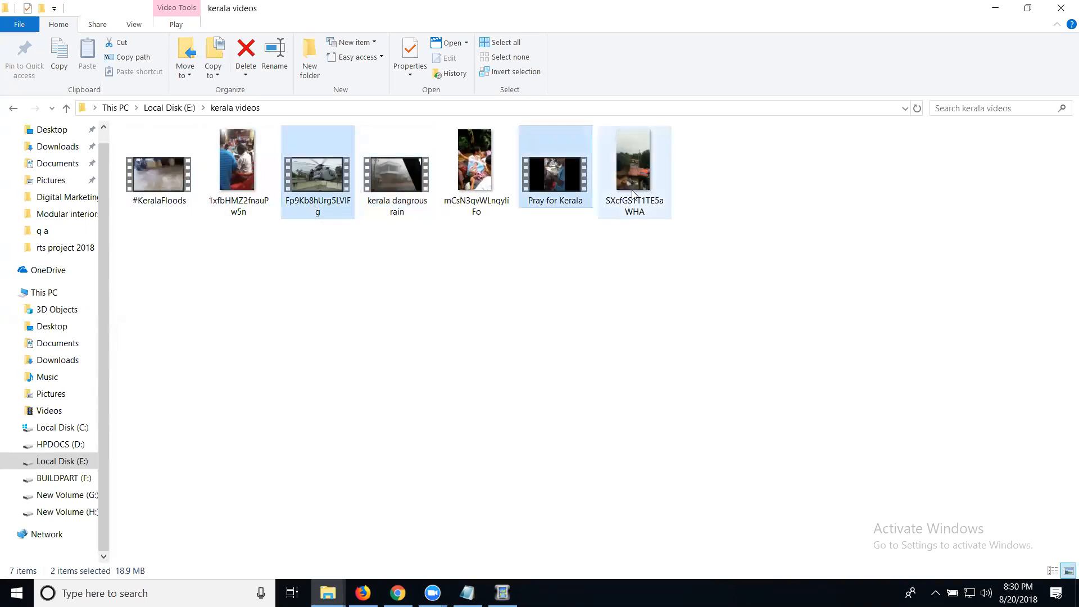
- Select the remaining kerala flood clips and drag them into Easy Video Maker's media library
left_click(634, 169)
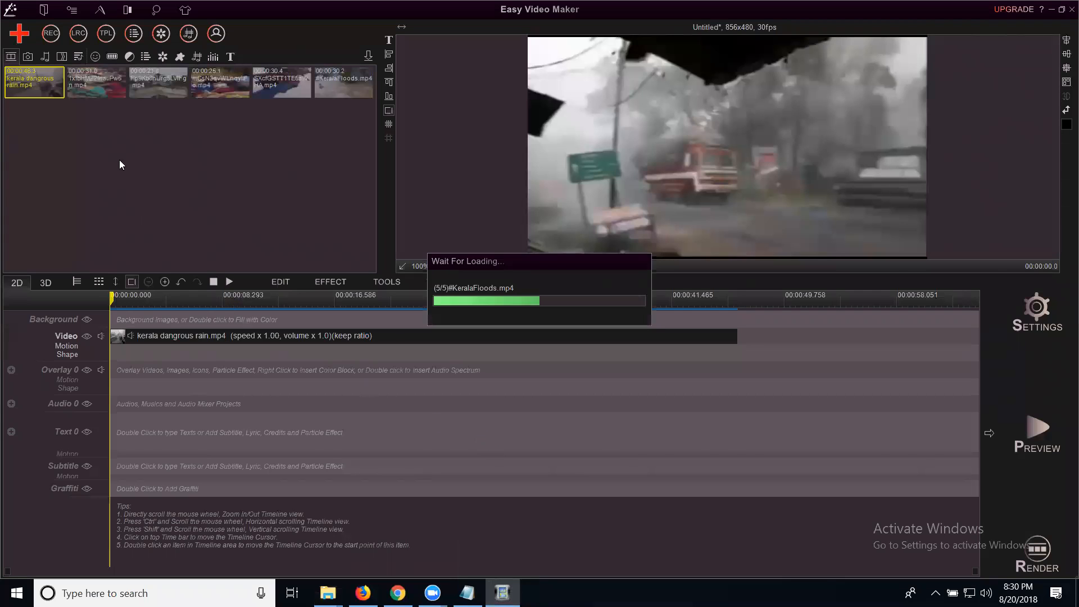
- Add the imported clips to the Video Line after the rain clip, then preview and pause the sequence
right_click(96, 83)
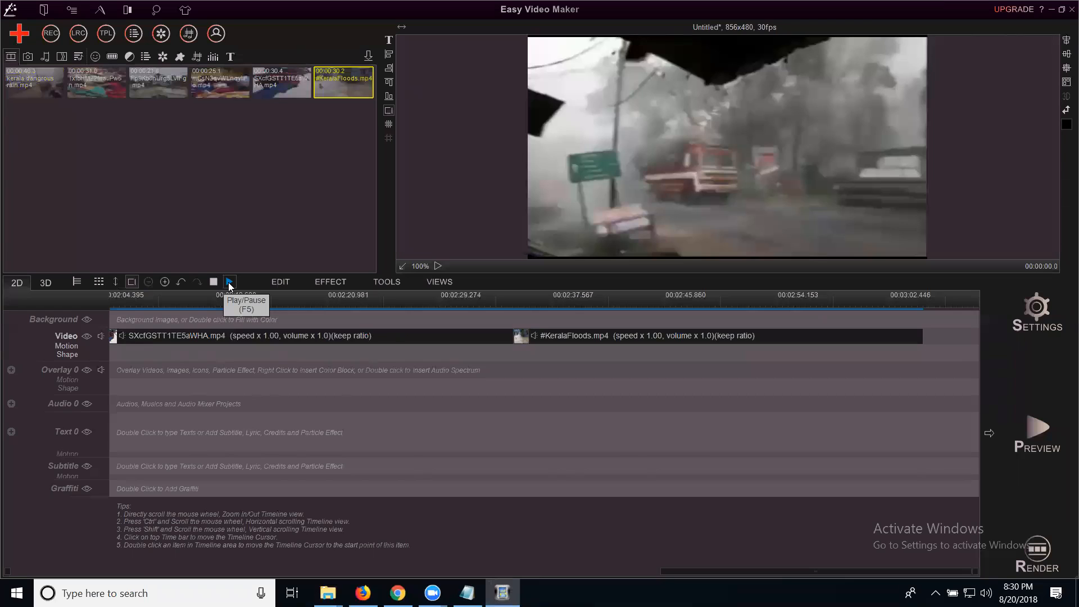
left_click(229, 281)
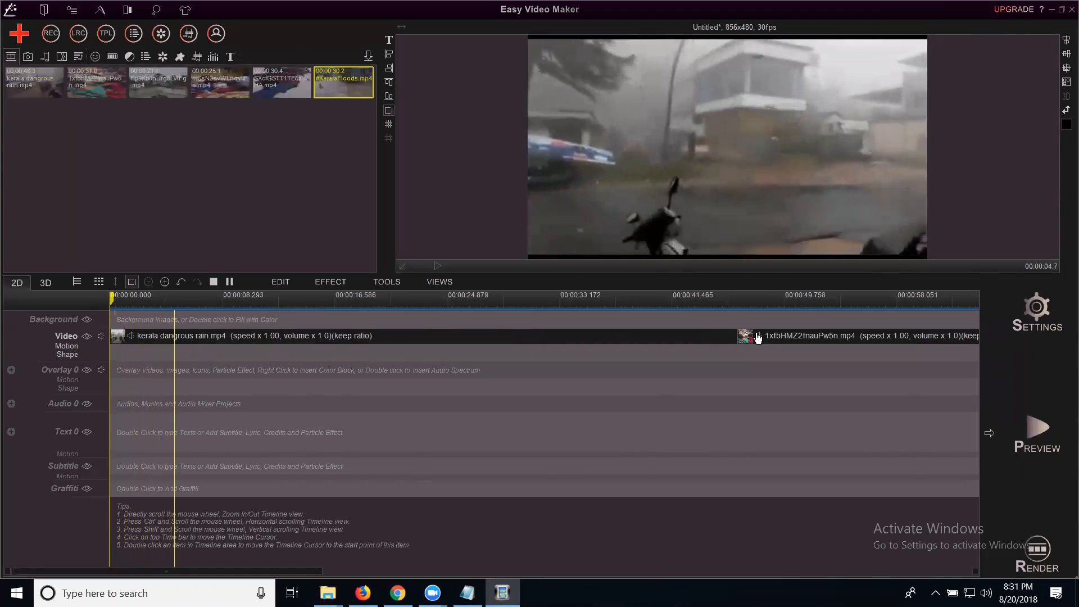
left_click(229, 281)
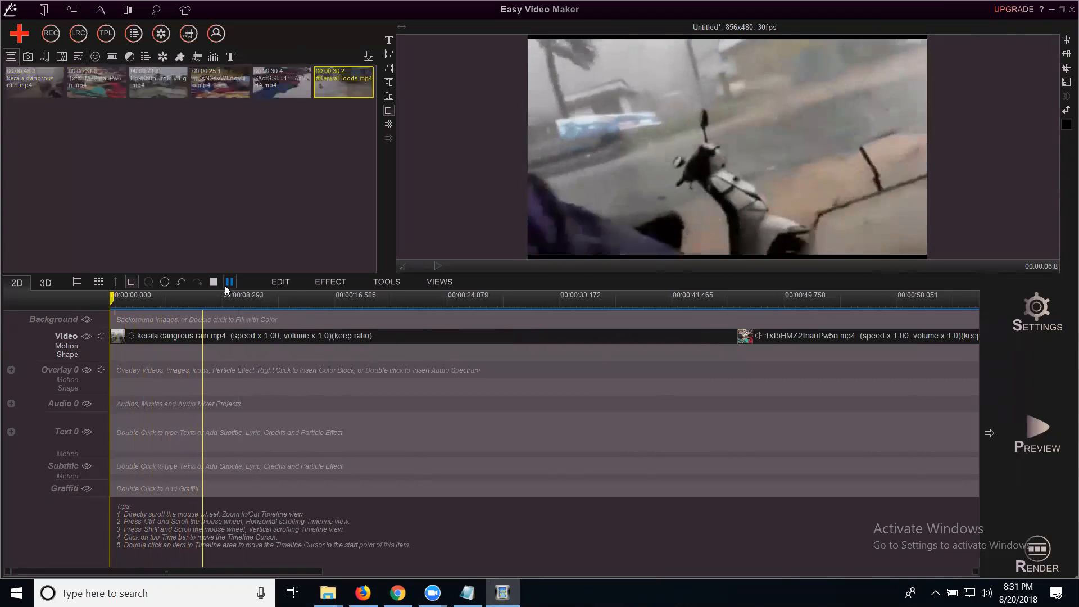
left_click(229, 281)
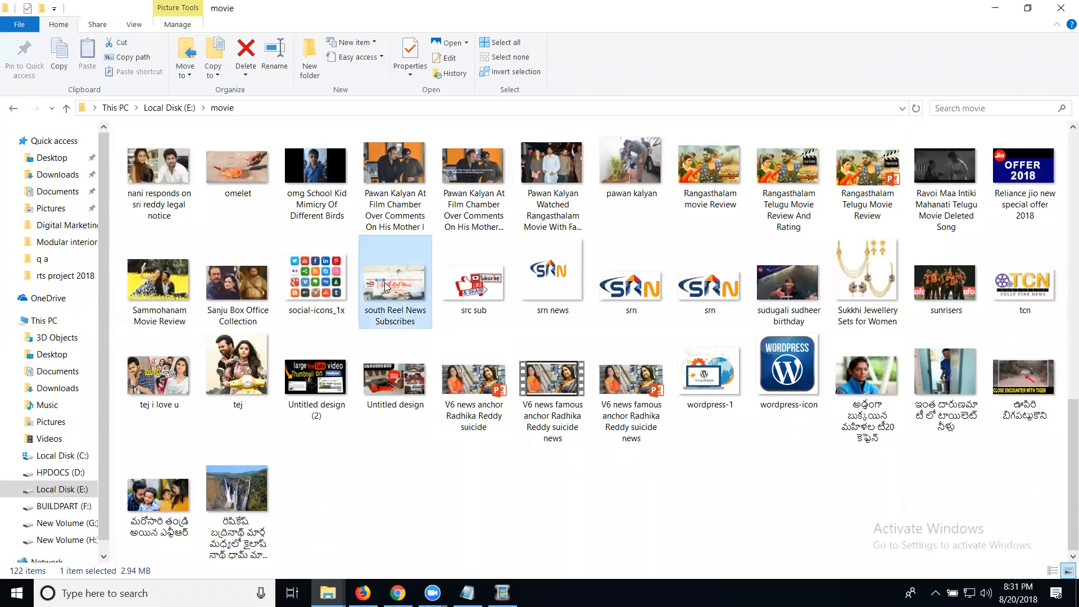
mouse_move(399, 311)
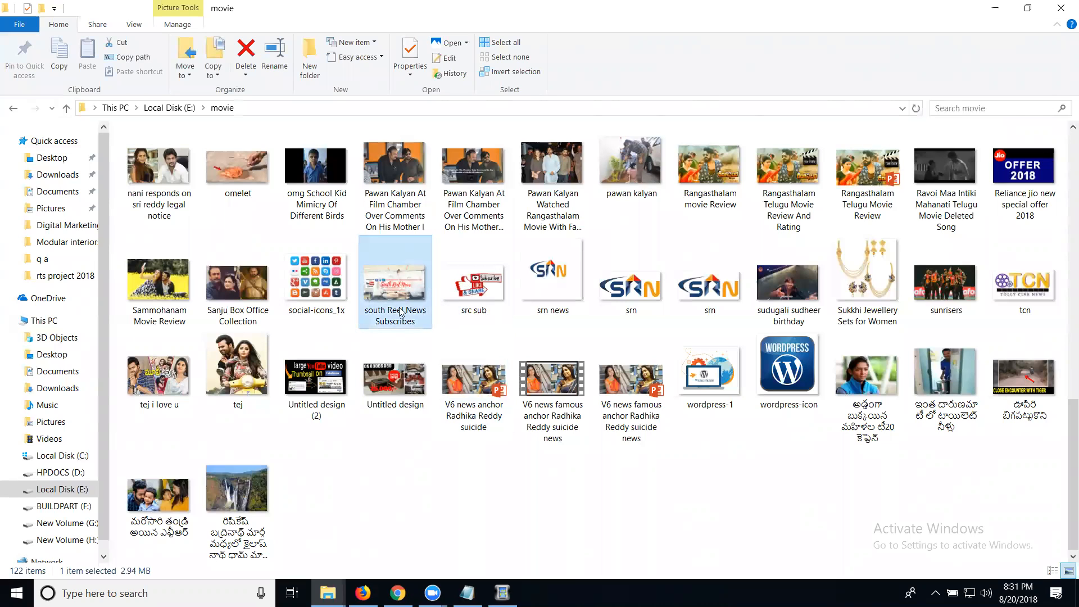
- Import the 'south Reel News Subscribes' image into the media library and try placing it on a line
left_click(504, 592)
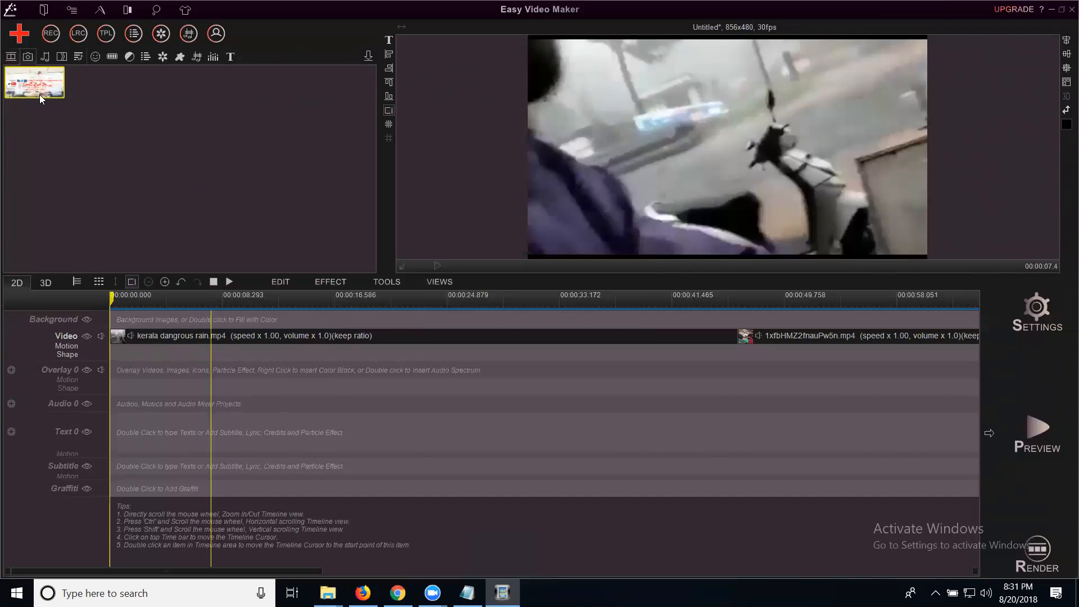
right_click(35, 83)
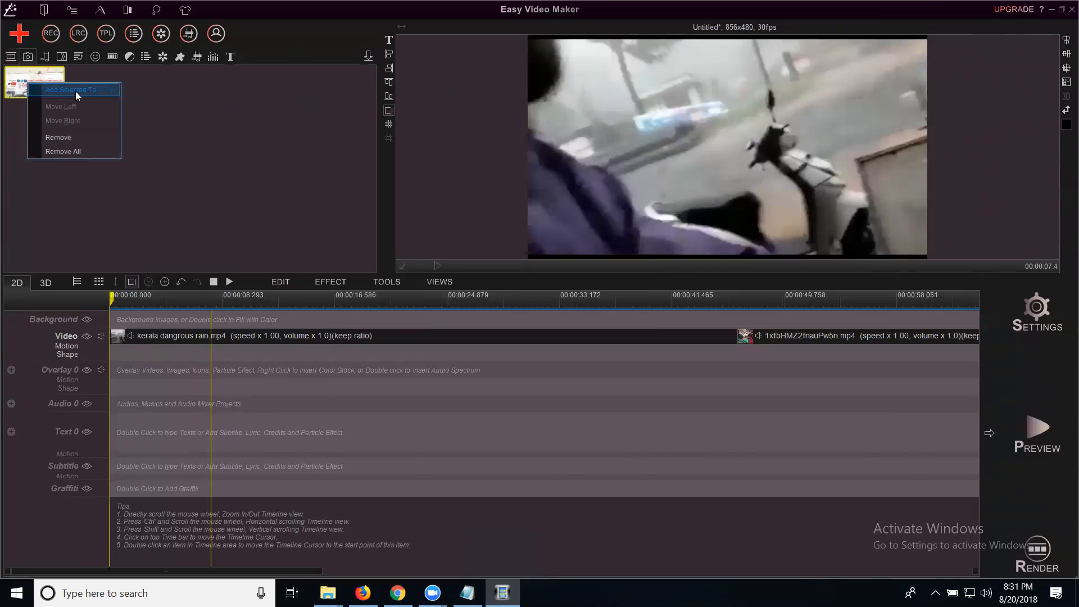
left_click(331, 234)
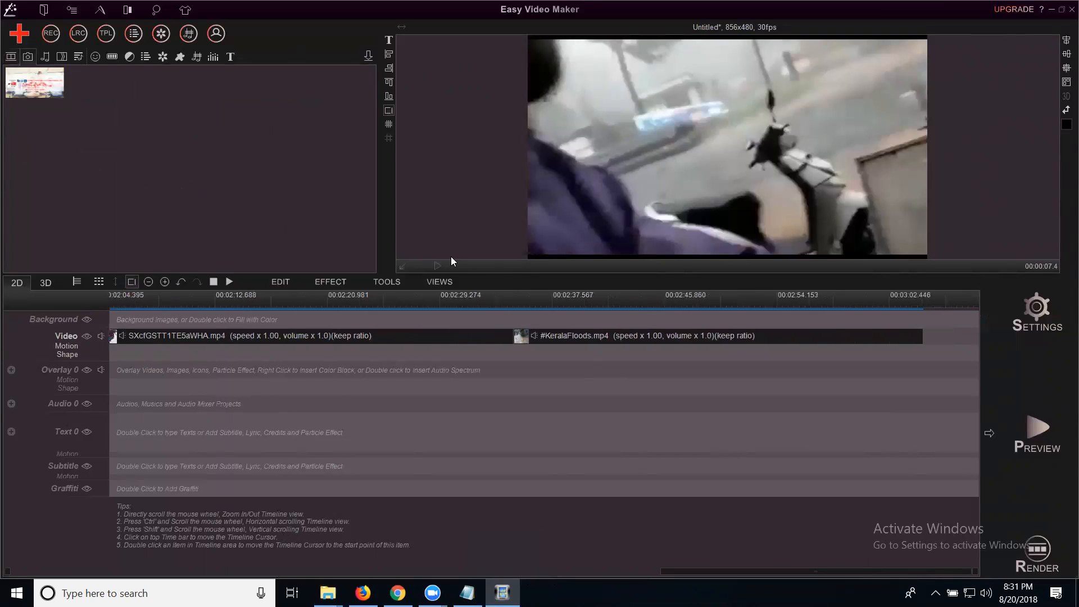
mouse_move(78, 131)
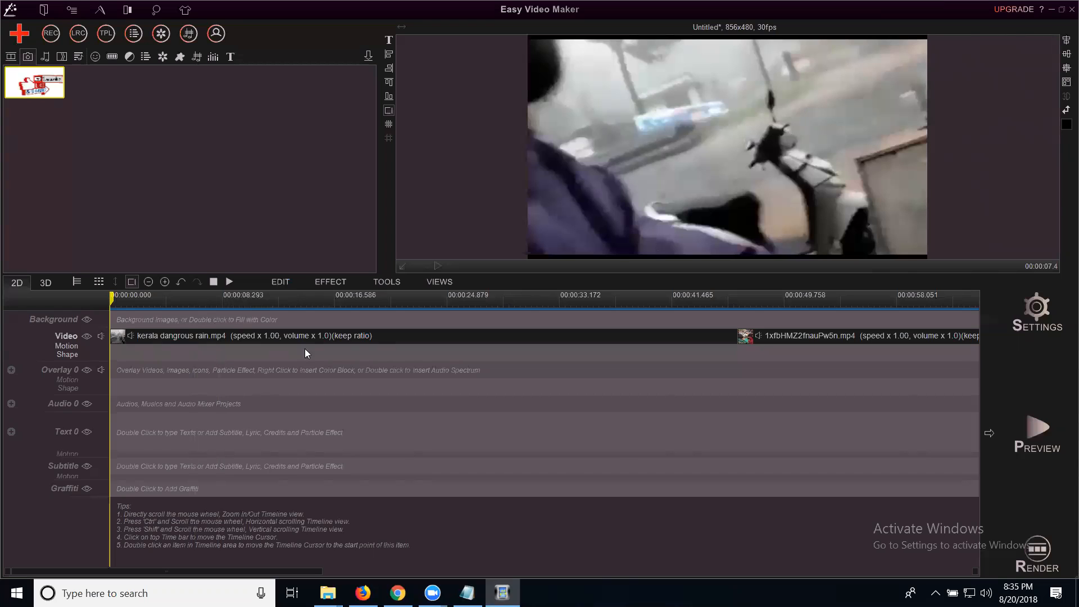
mouse_move(1048, 555)
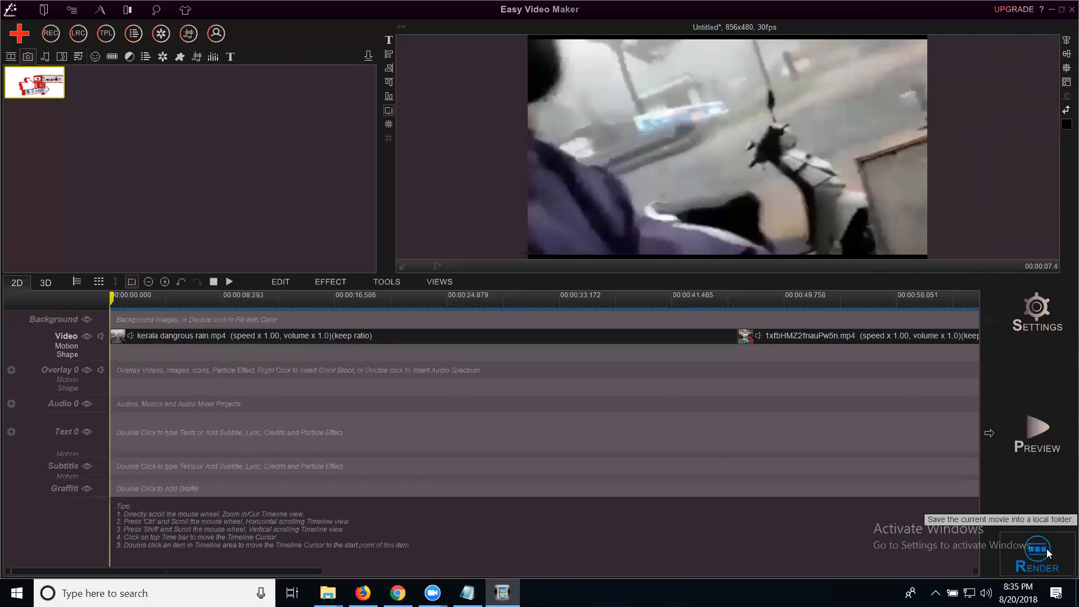
- Save the combined movie as 'help for kerala' MP4 video in the kerala videos folder
left_click(1036, 551)
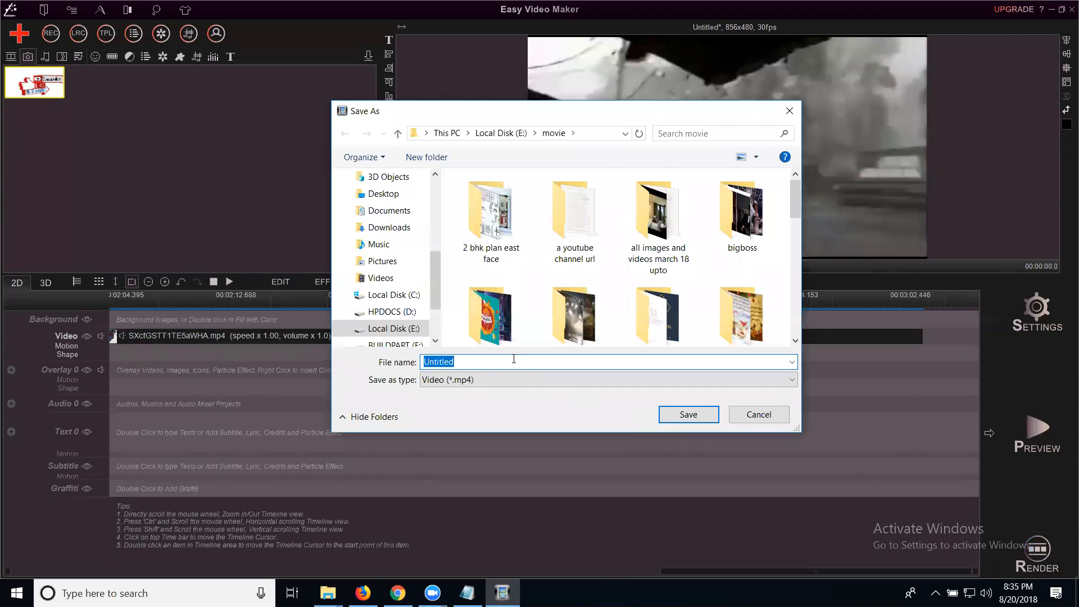
type("help for")
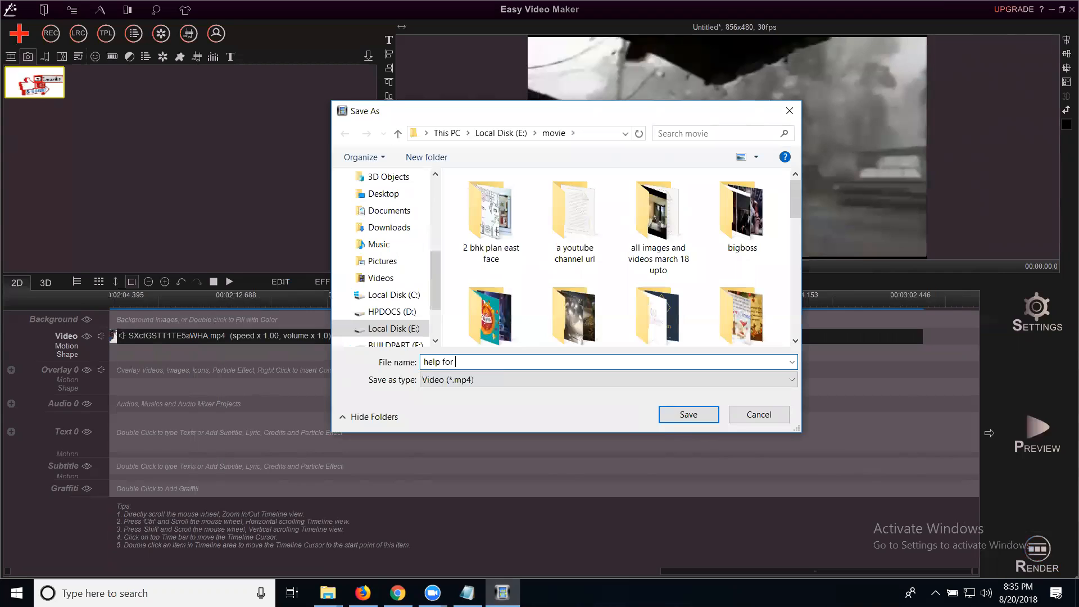
type("kerala")
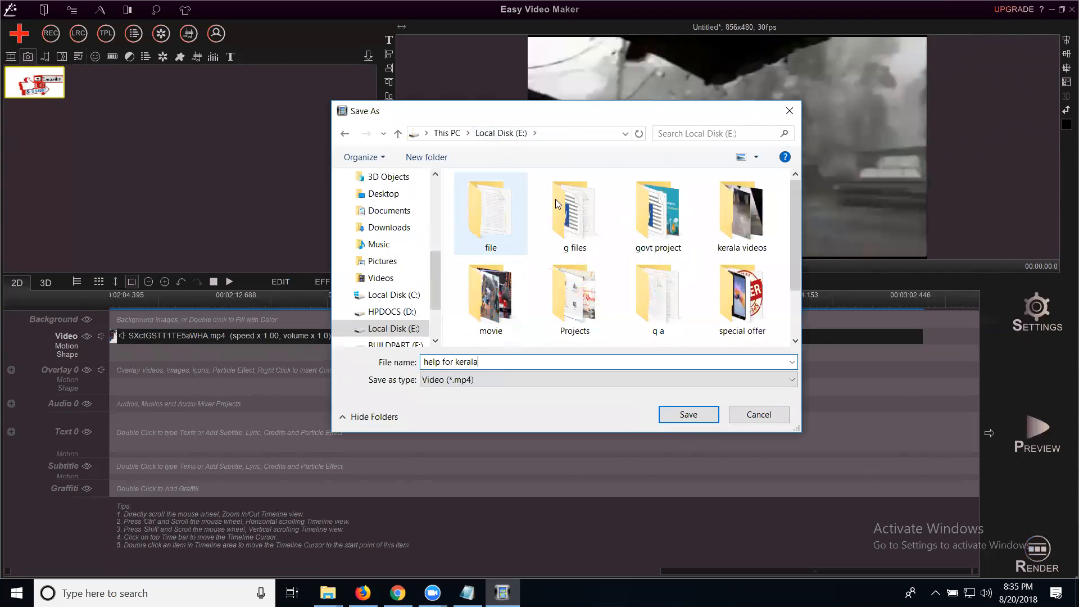
left_click(742, 213)
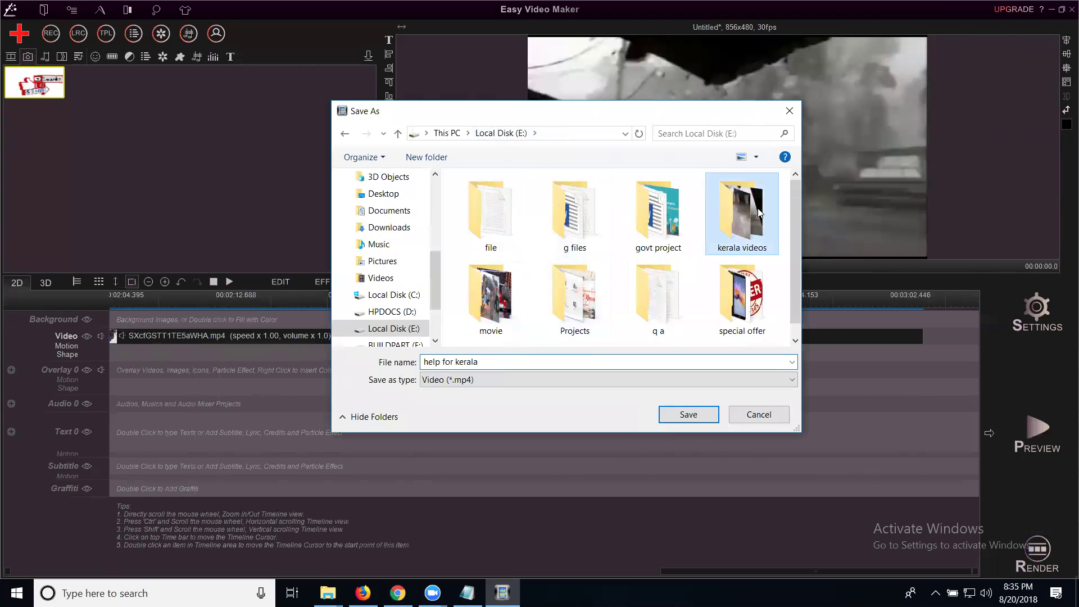
double_click(742, 210)
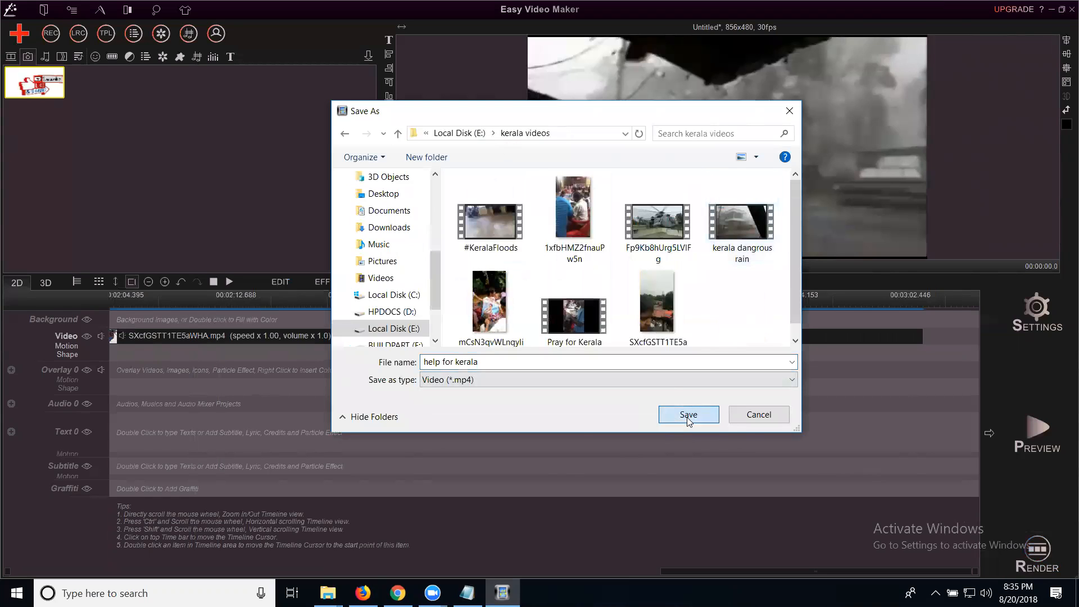
left_click(687, 415)
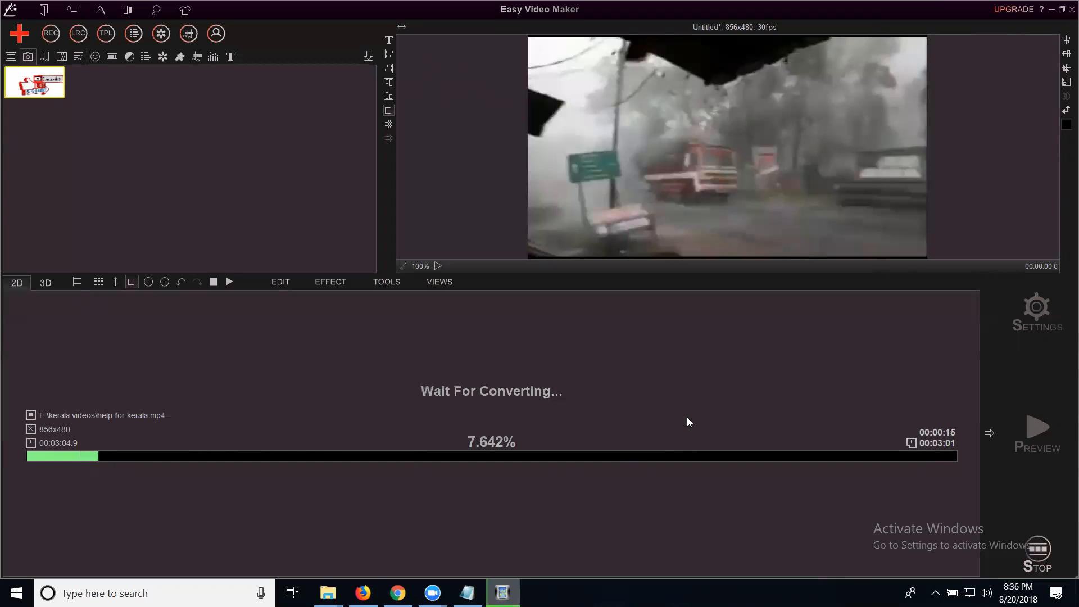
mouse_move(969, 162)
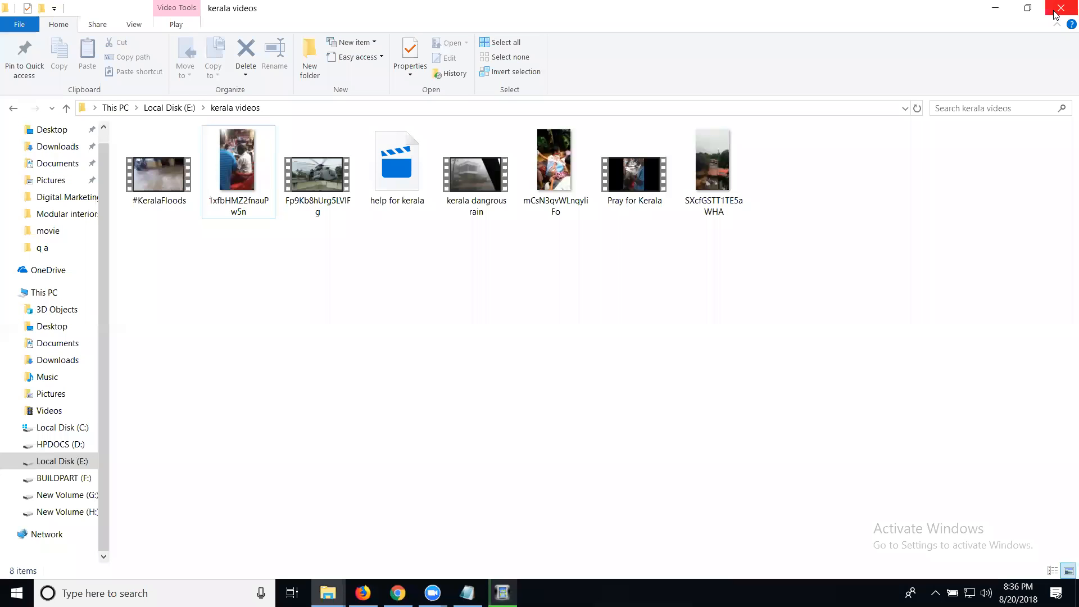
- Close the kerala videos folder window and launch ezvid from the desktop shortcut
left_click(1061, 7)
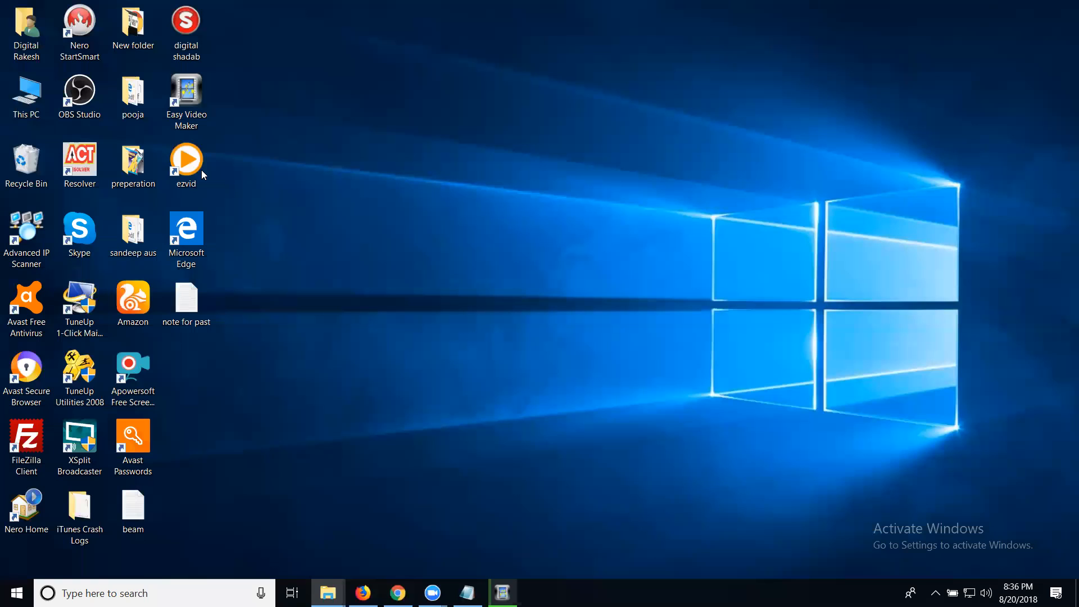
mouse_move(202, 171)
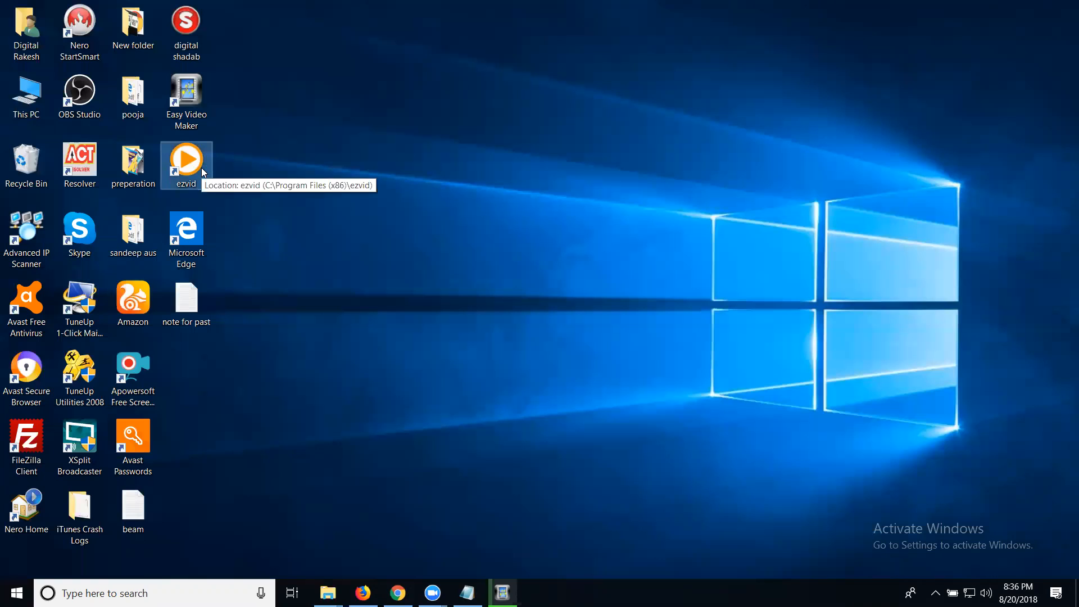
double_click(186, 156)
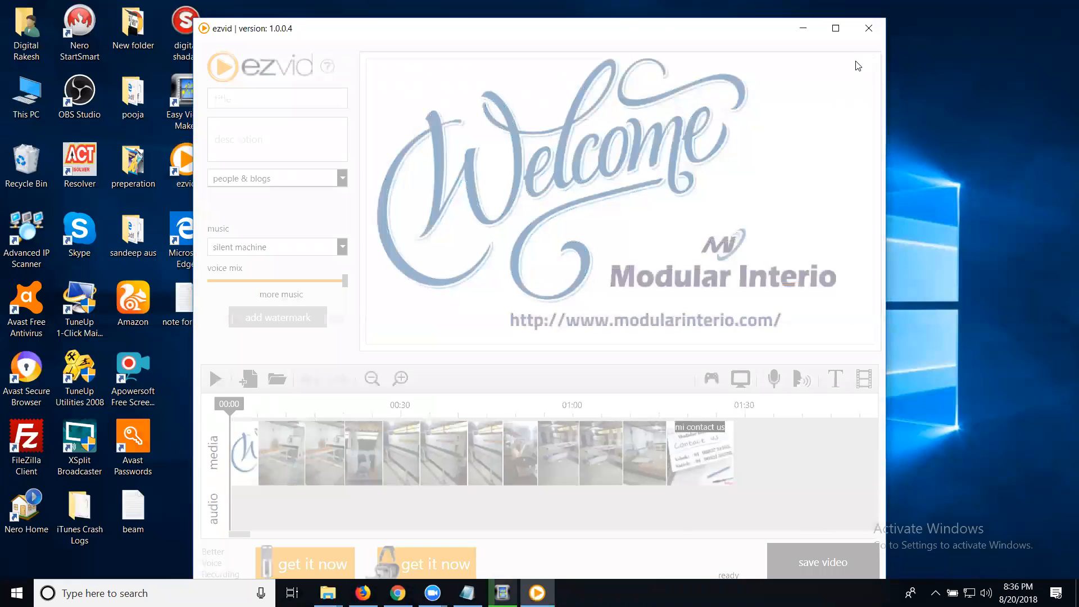
mouse_move(304, 457)
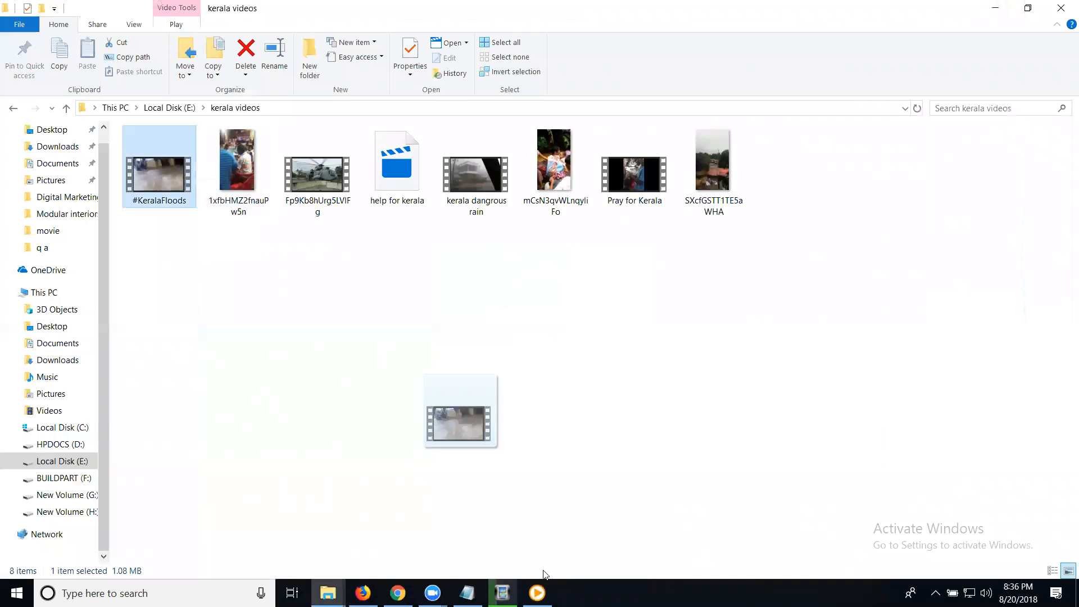
- Drag #KeralaFloods onto the ezvid timeline, then drag in the other five flood clips
left_click(537, 593)
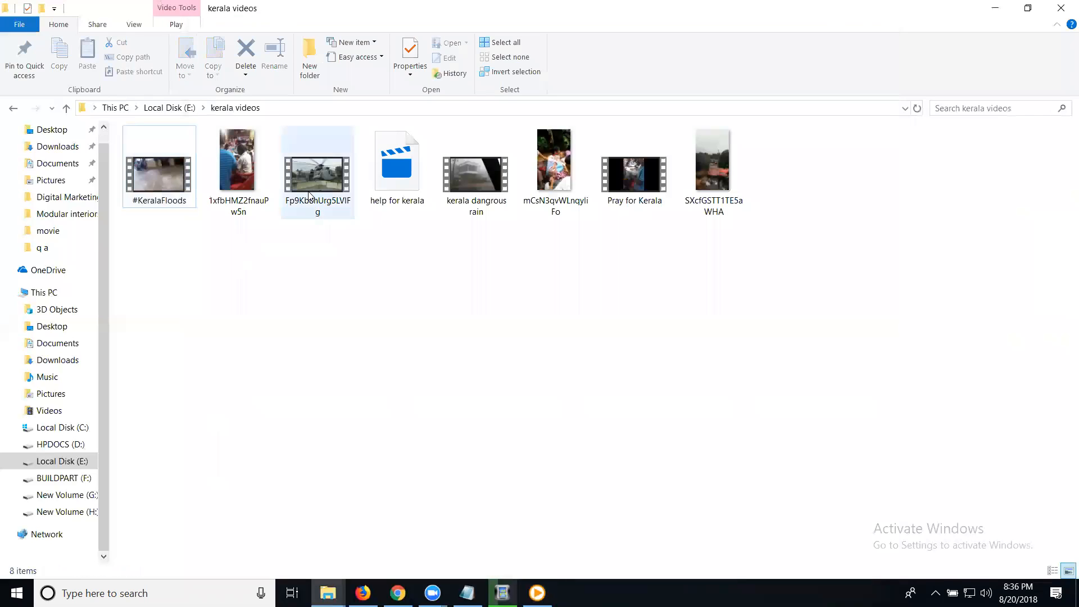
left_click(476, 175)
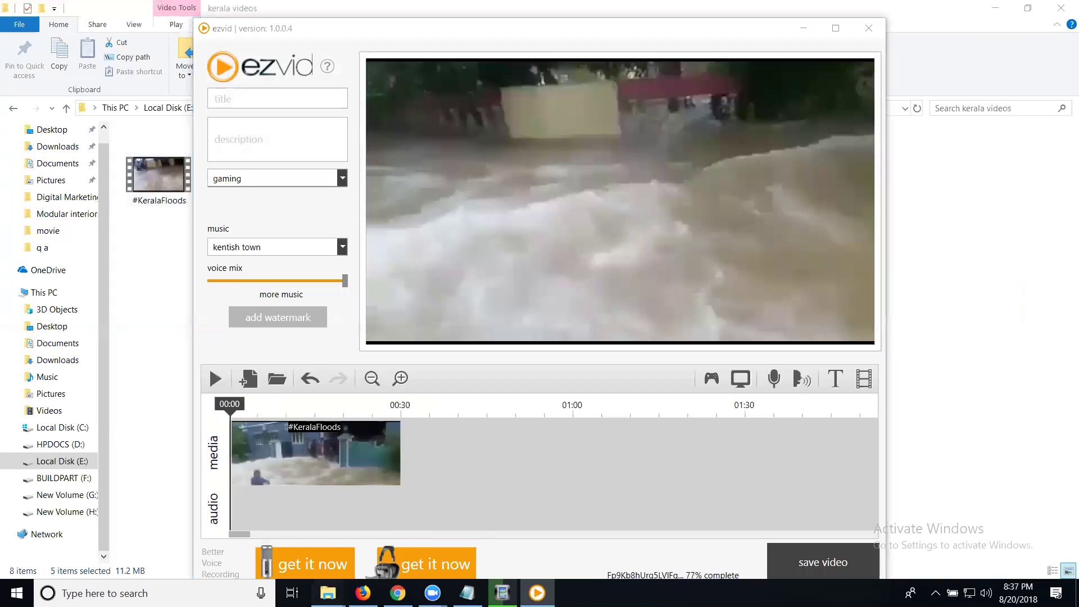
left_click(869, 28)
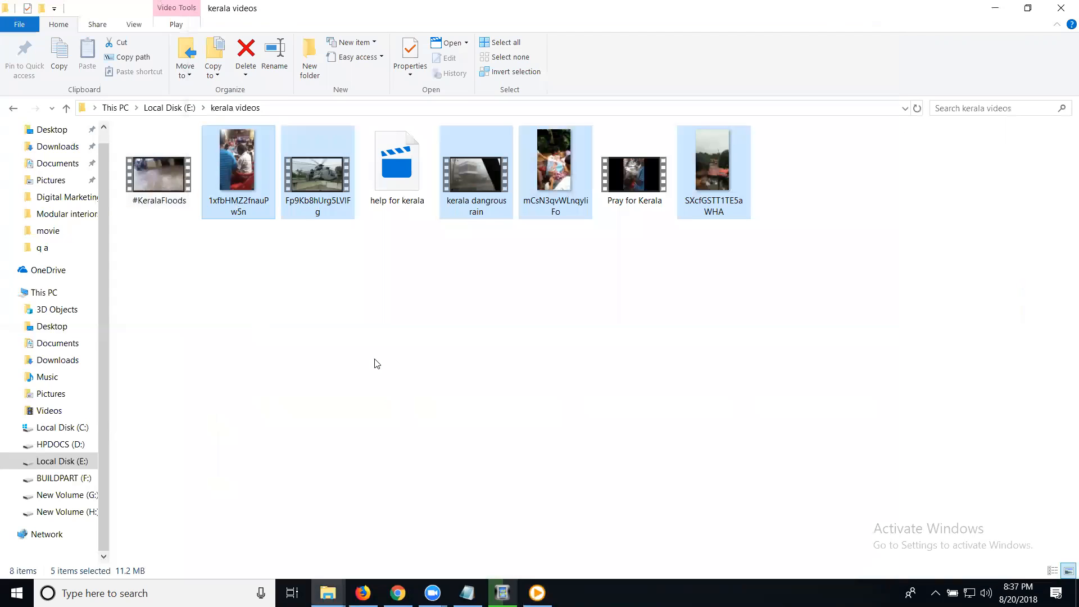
left_click(537, 592)
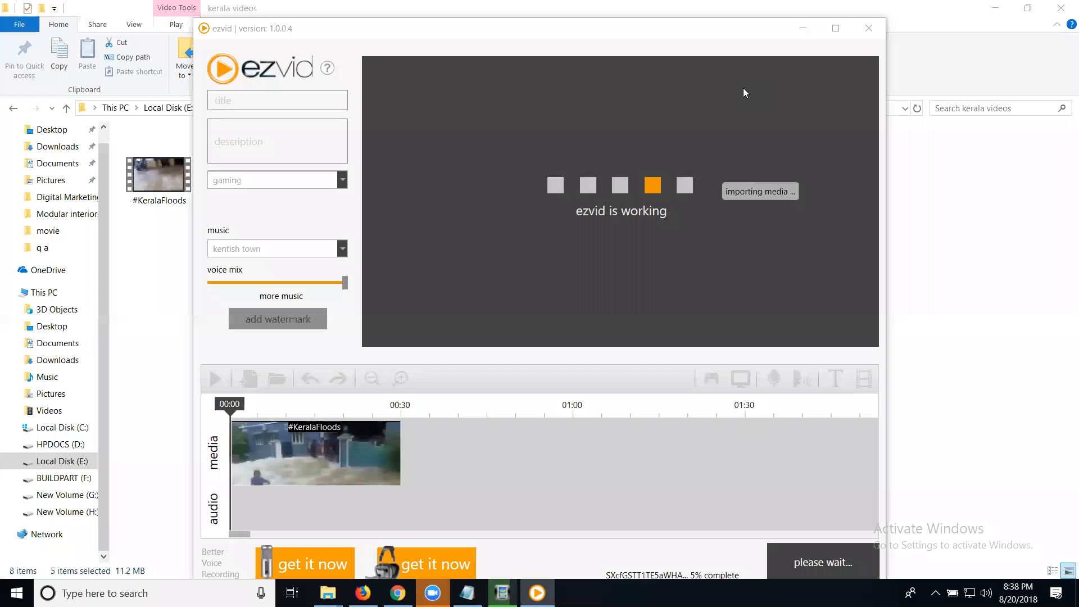
mouse_move(738, 326)
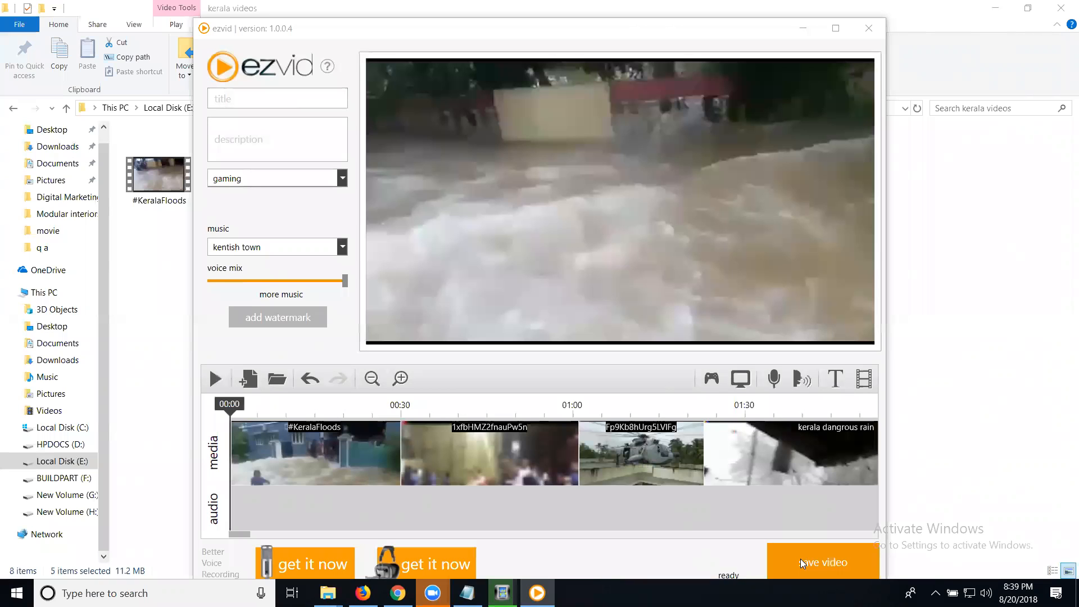
- Try saving the combined flood video while the remaining clips finish importing
left_click(822, 562)
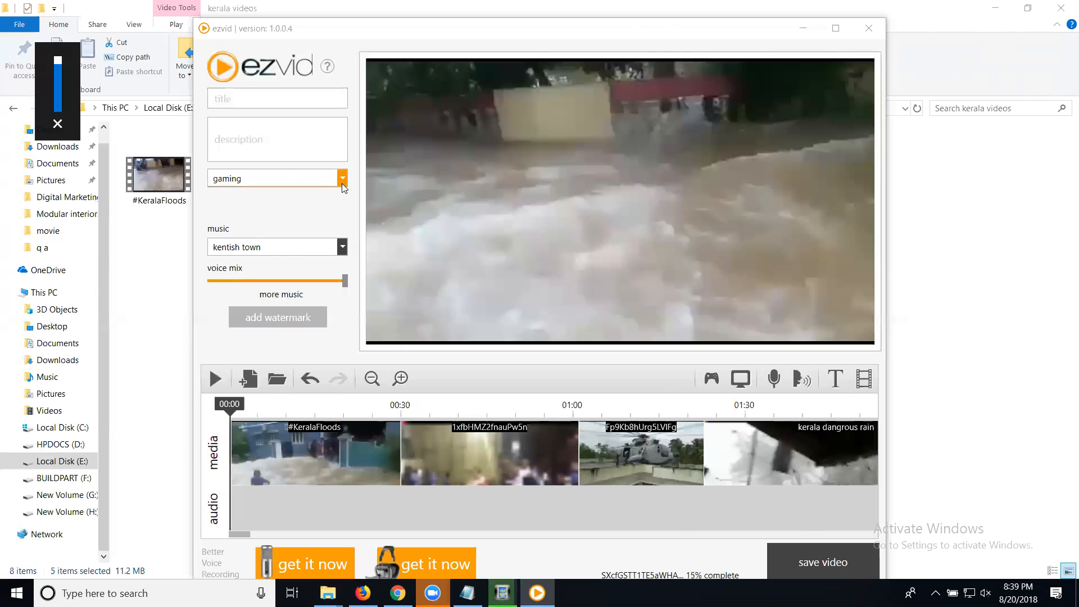
left_click(342, 178)
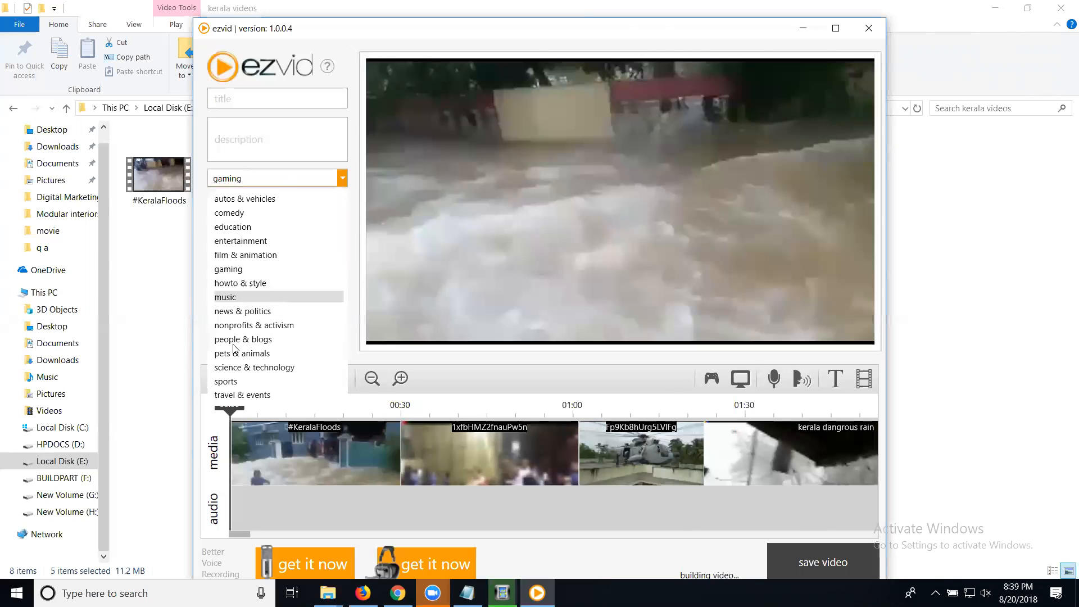
mouse_move(232, 227)
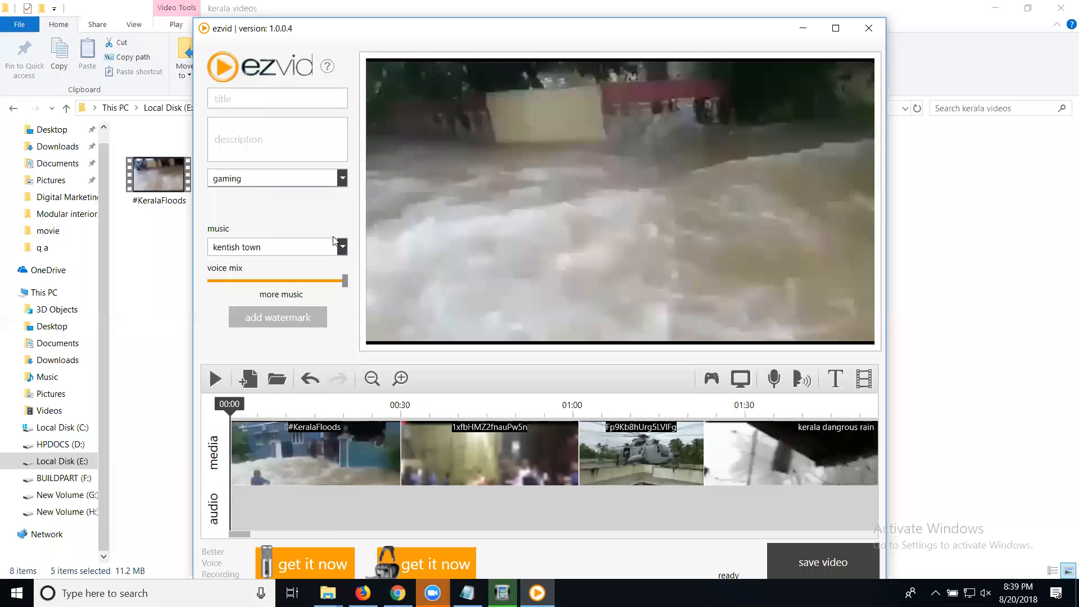
- Set music to silent machine, category to people & blogs, preview, and save the video
left_click(342, 246)
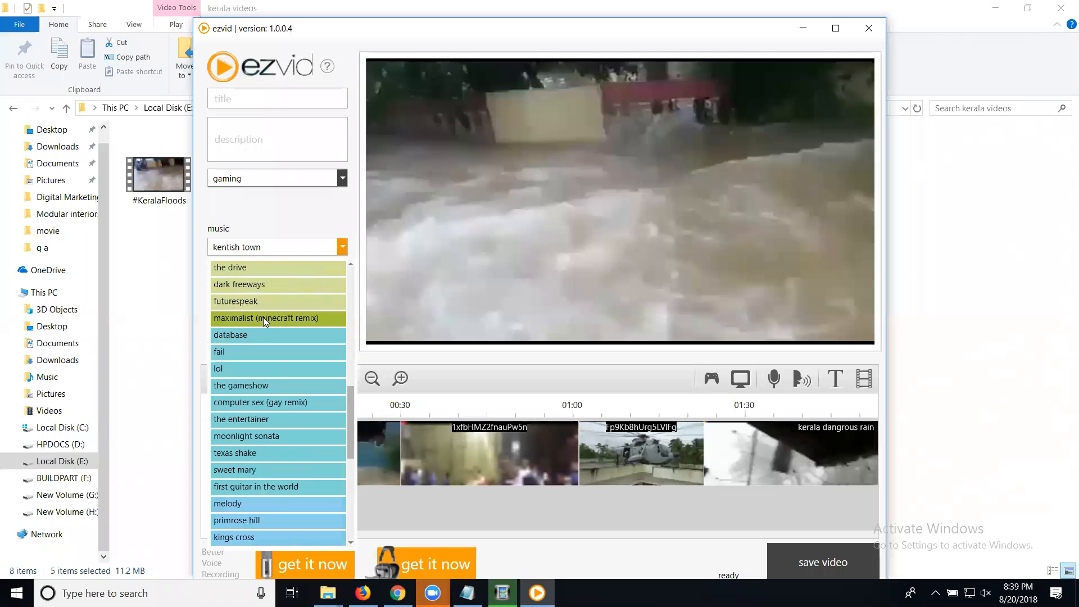
scroll("down", 3)
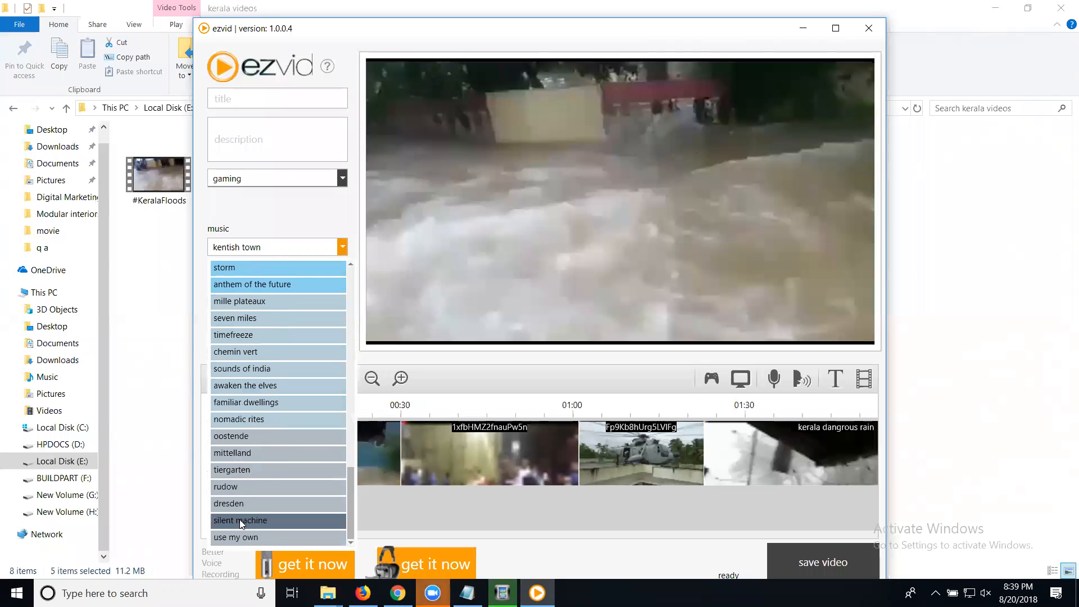
left_click(241, 520)
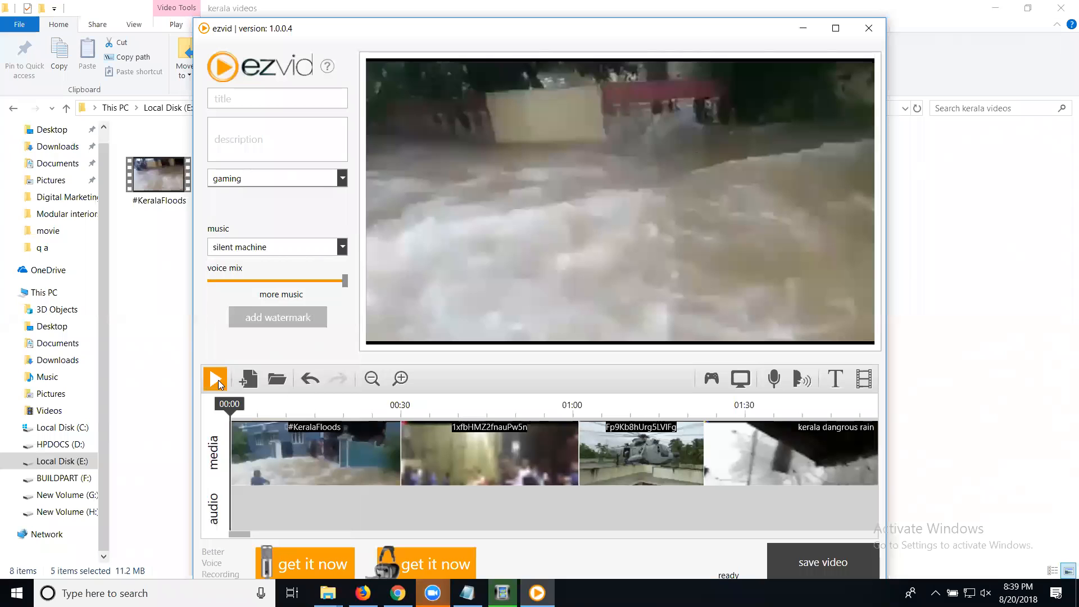
left_click(215, 379)
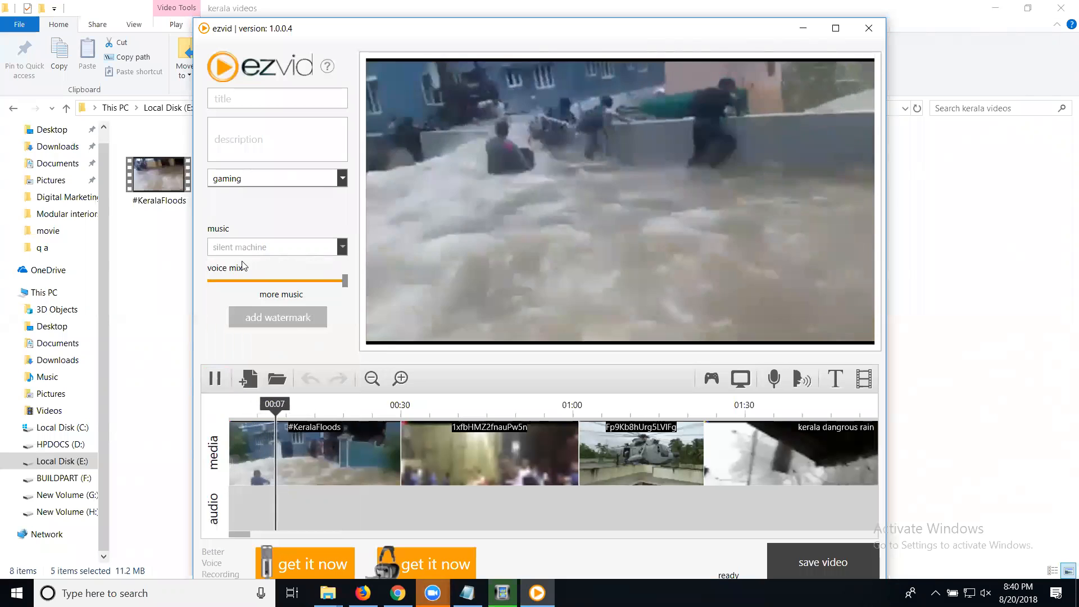
left_click(215, 379)
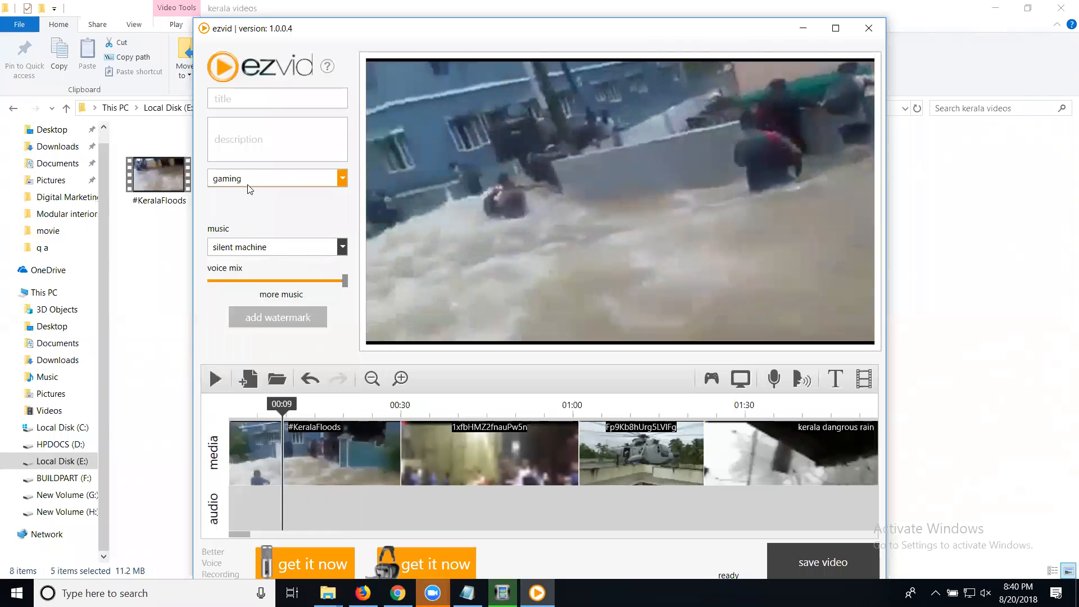
left_click(342, 178)
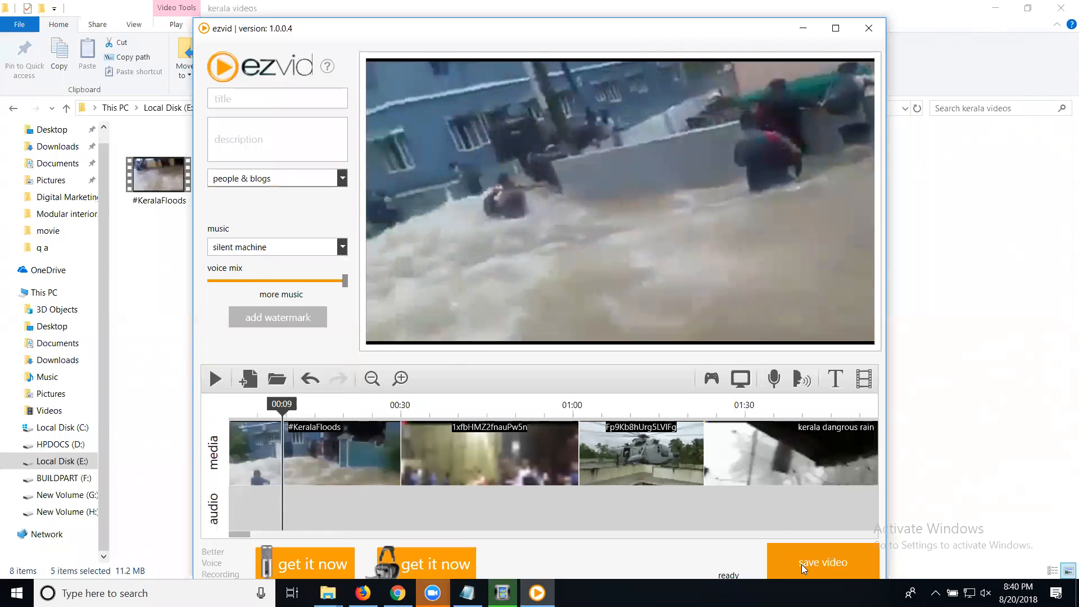
left_click(823, 562)
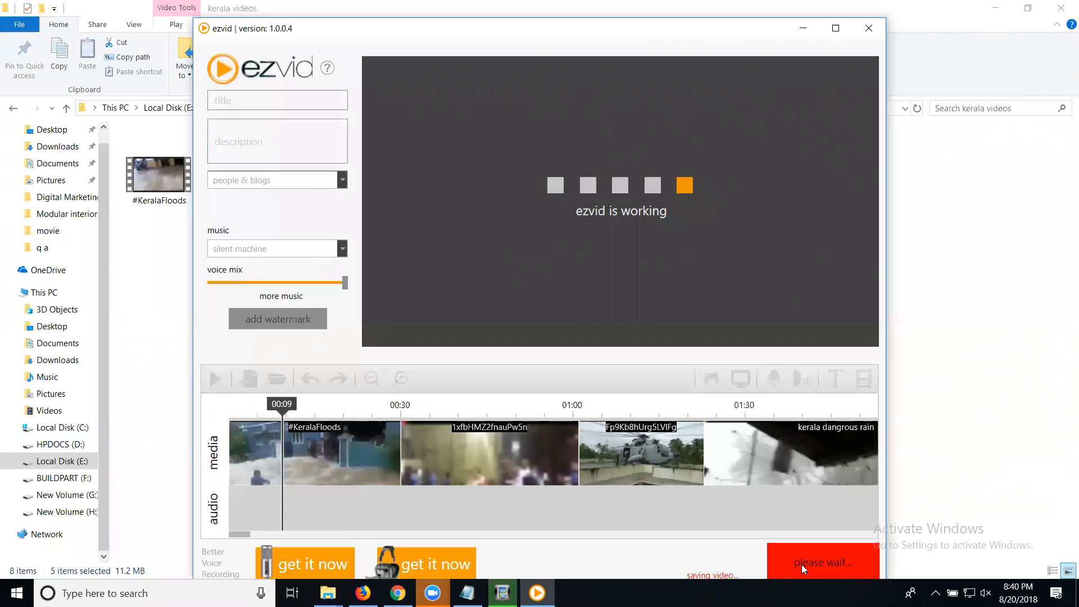